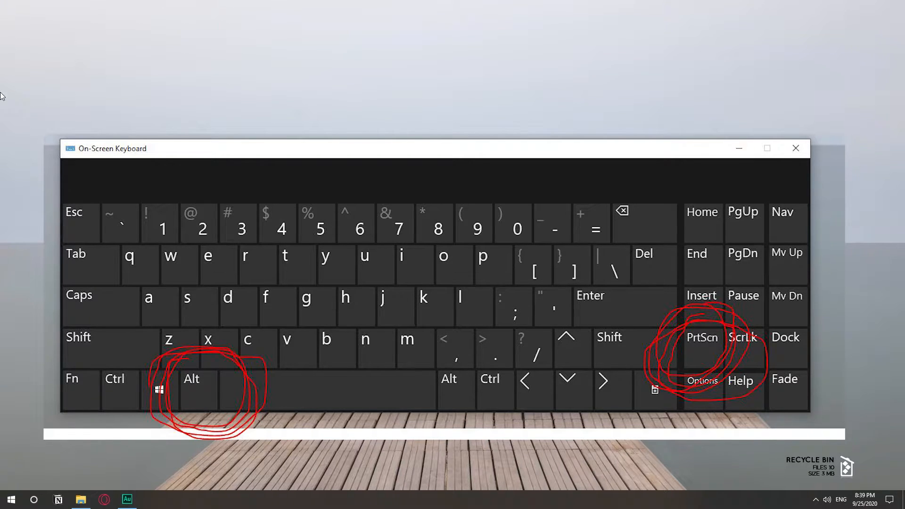
Save the pasted desktop screenshot from Paint as 'screenshot 1.png' in Downloads.
click(796, 148)
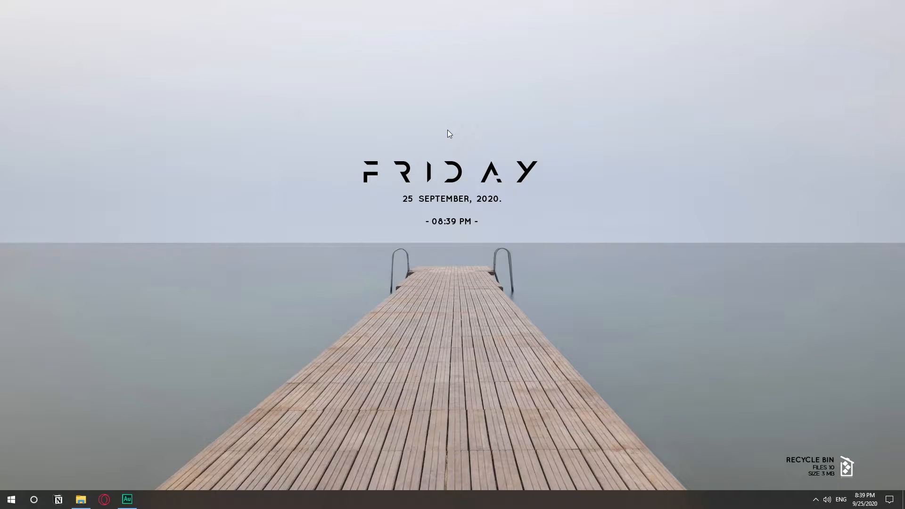
click(11, 499)
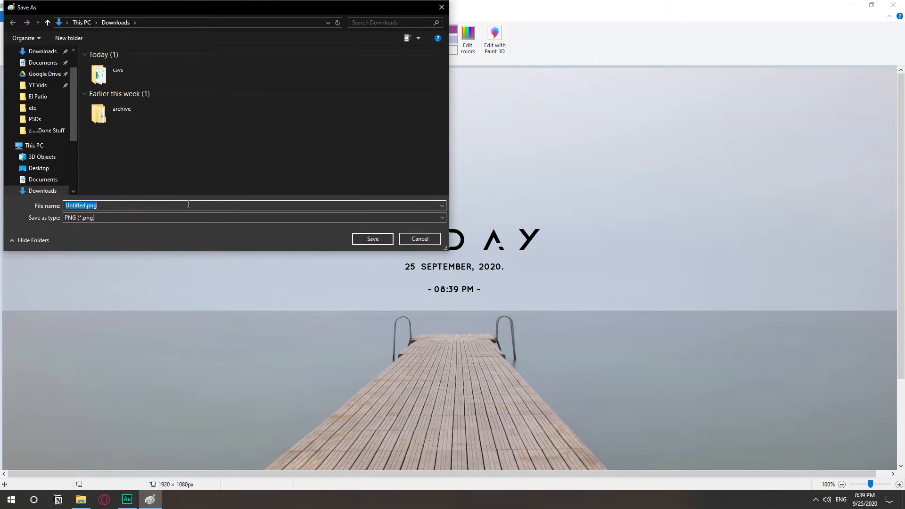
text(screen)
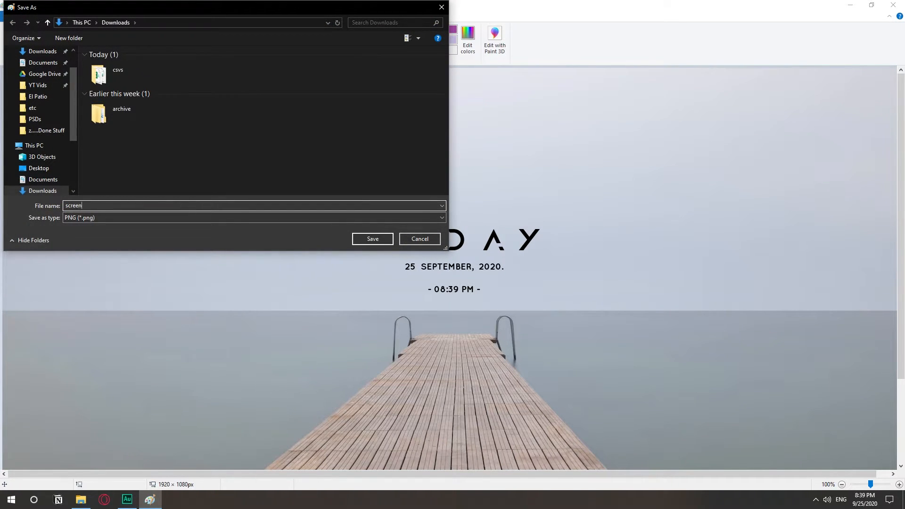
click(372, 239)
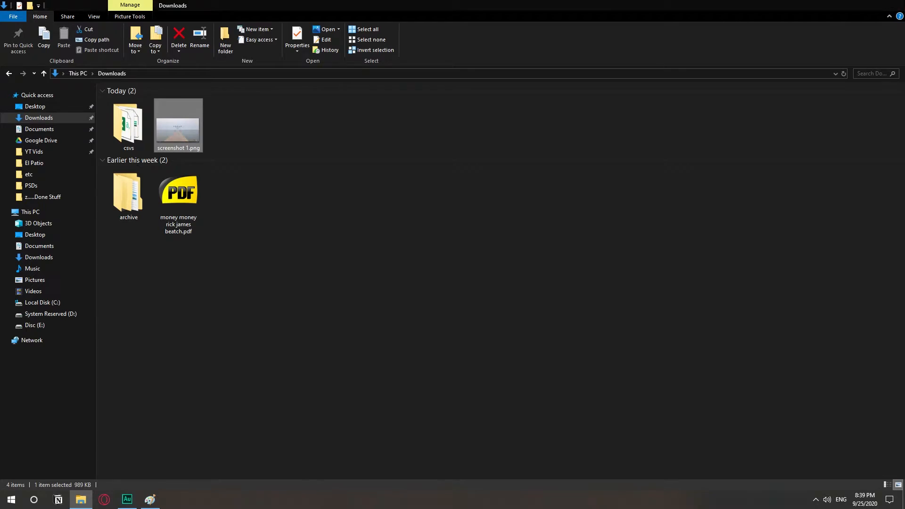
View screenshot 1.png in Downloads, then close Explorer to show the desktop.
double_click(178, 122)
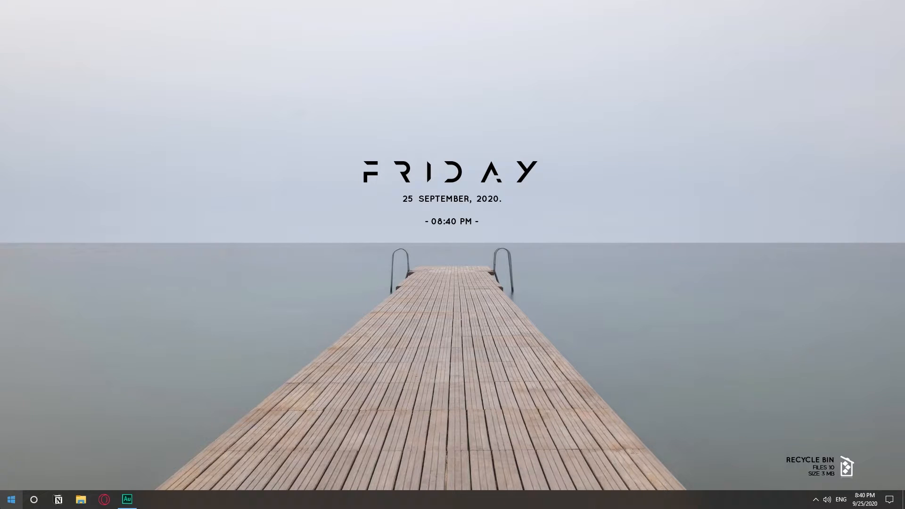
Launch Snipping Tool from Start and snip the area around the date and pier.
click(11, 499)
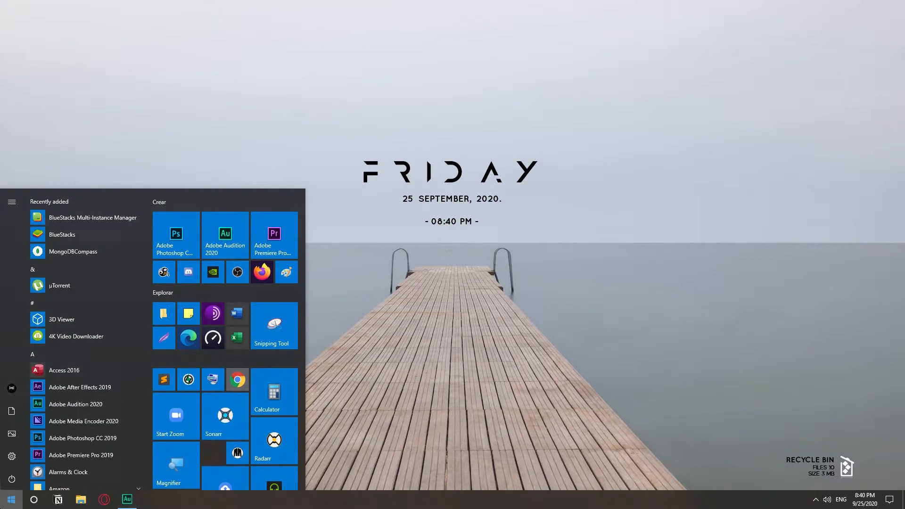
text(snip)
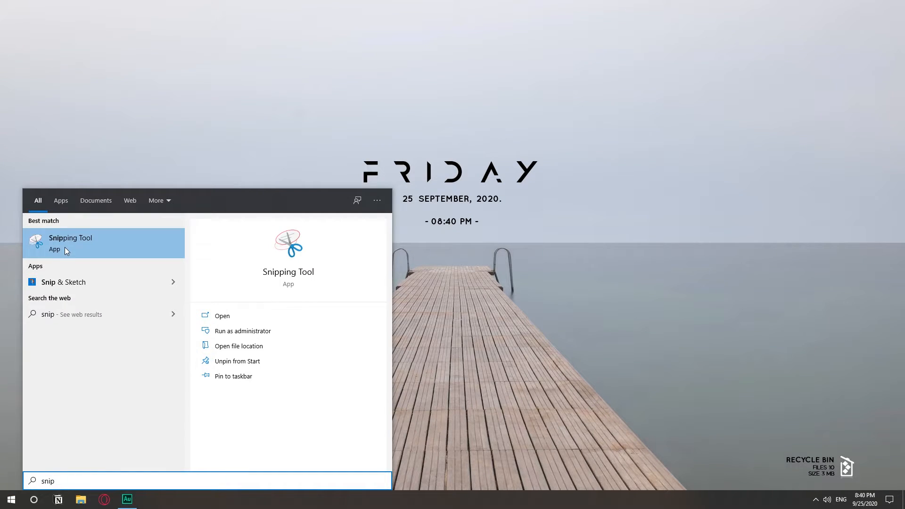
click(70, 242)
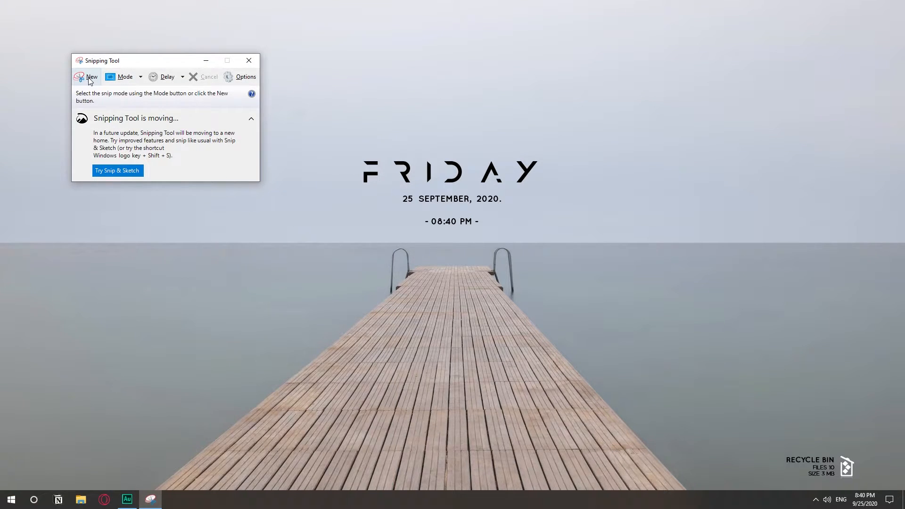
click(92, 77)
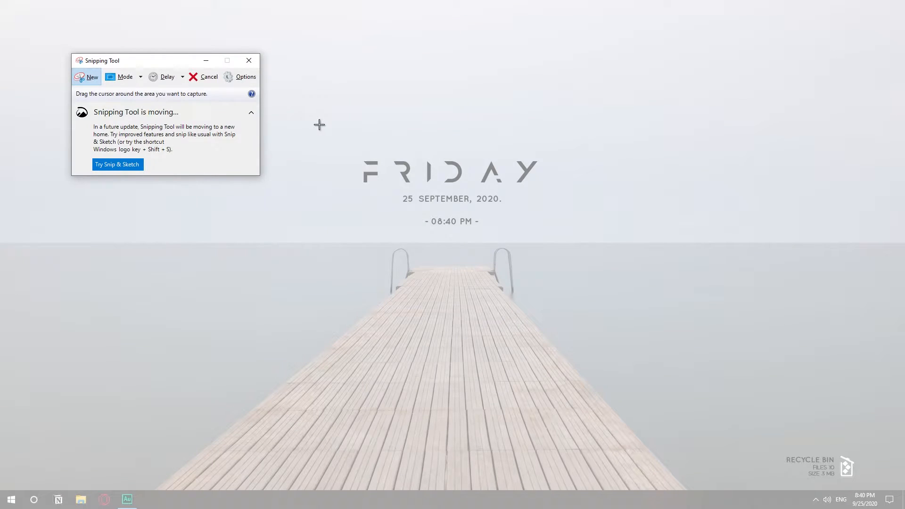
drag(319, 124, 634, 364)
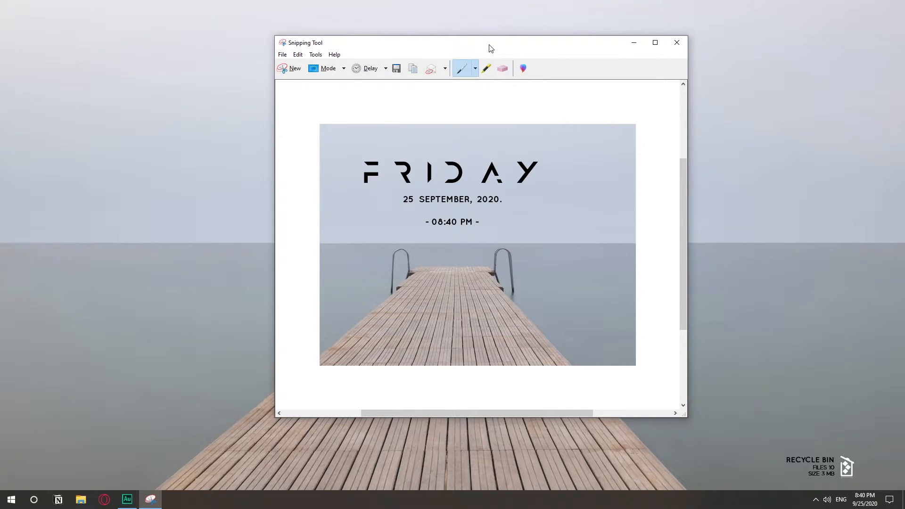
Save the red-scribbled snip as a JPEG named 'second' in Downloads.
drag(490, 43, 745, 56)
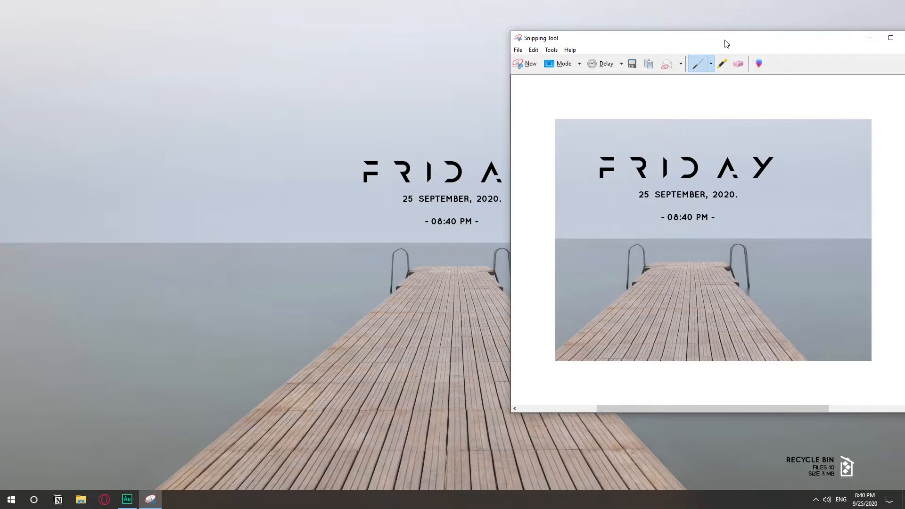
drag(726, 38, 743, 46)
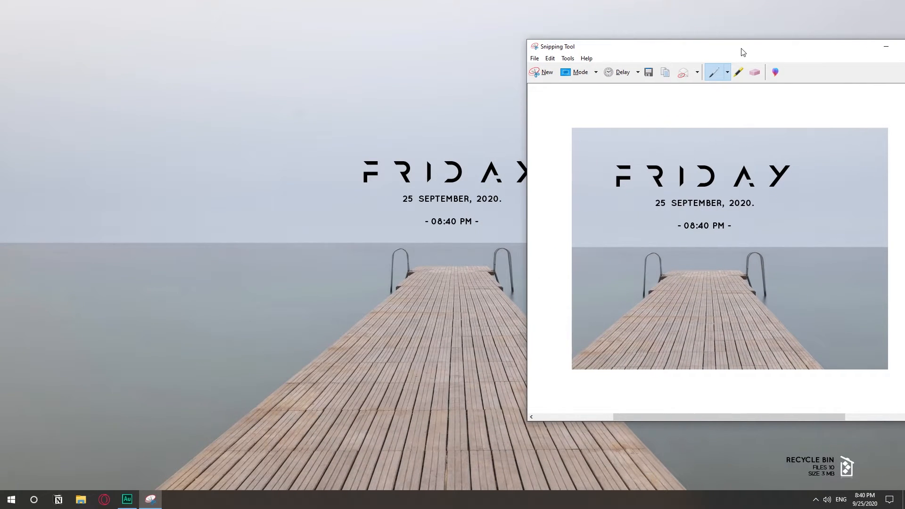
mouse_move(323, 476)
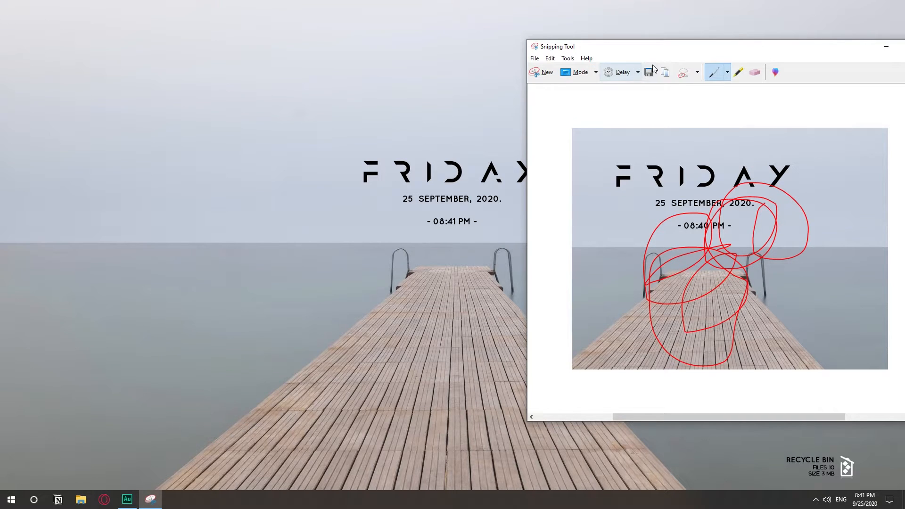
click(647, 71)
text(second)
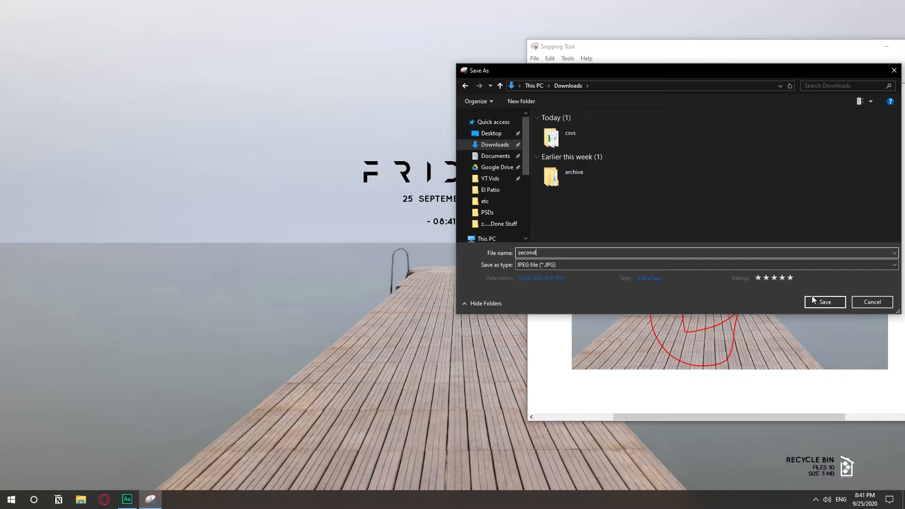
click(824, 301)
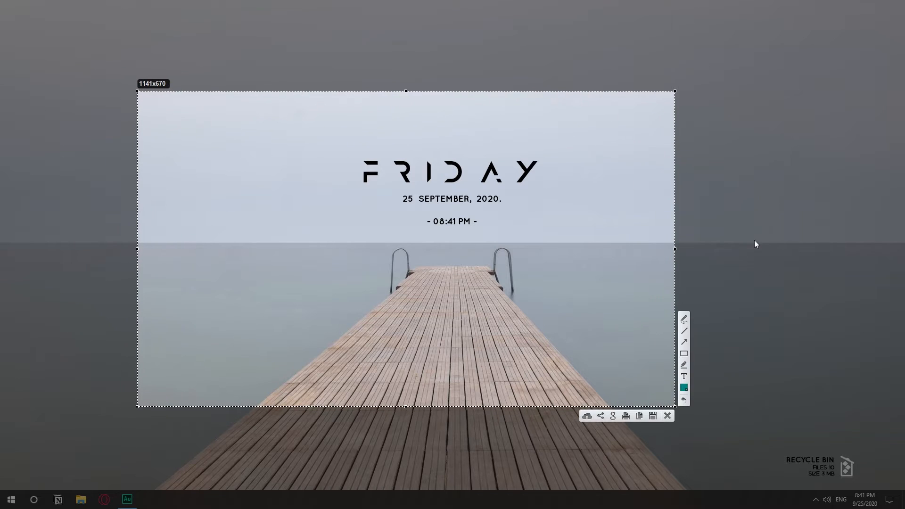
mouse_move(671, 248)
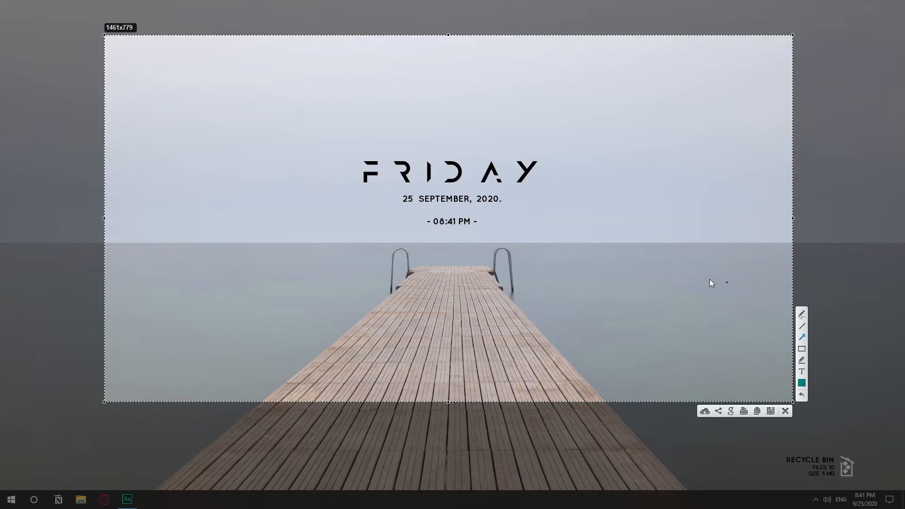
Mark FRIDAY with a teal arrow, a red arrow and a red box around the date.
drag(647, 258, 543, 185)
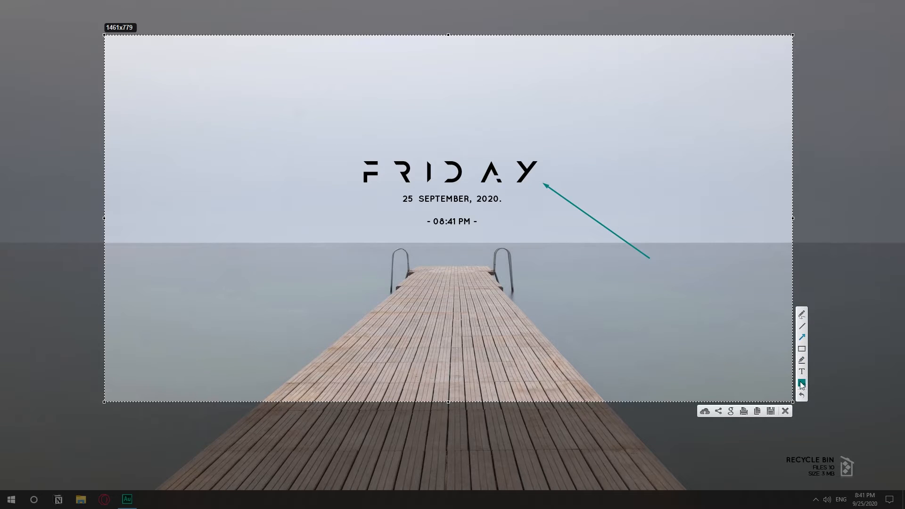
click(801, 395)
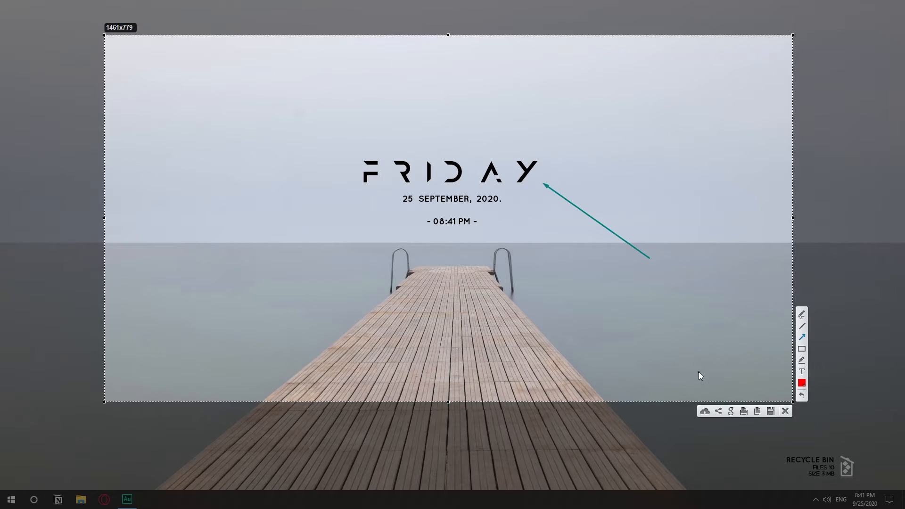
drag(555, 318, 525, 188)
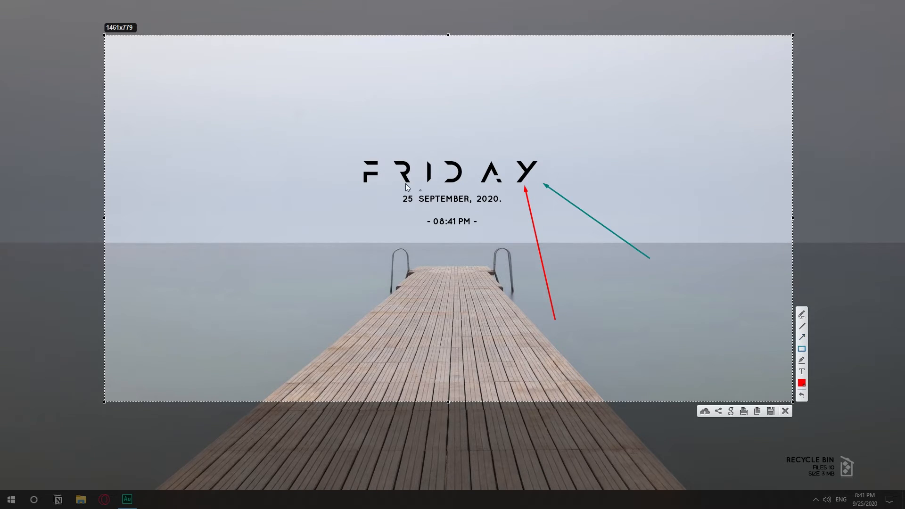
drag(324, 143, 560, 215)
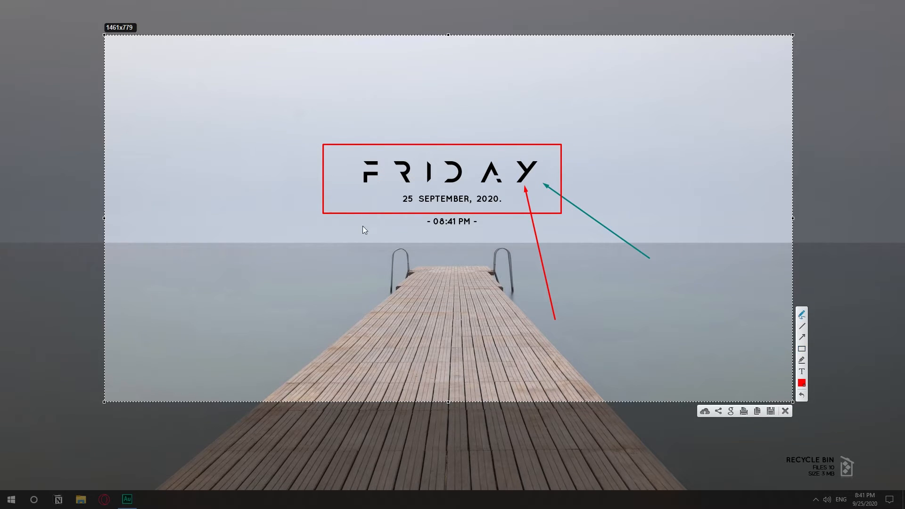
Add a red scribble above FRIDAY, a red note 'goof mond mntl' and yellow highlighting over the date.
drag(356, 81, 335, 135)
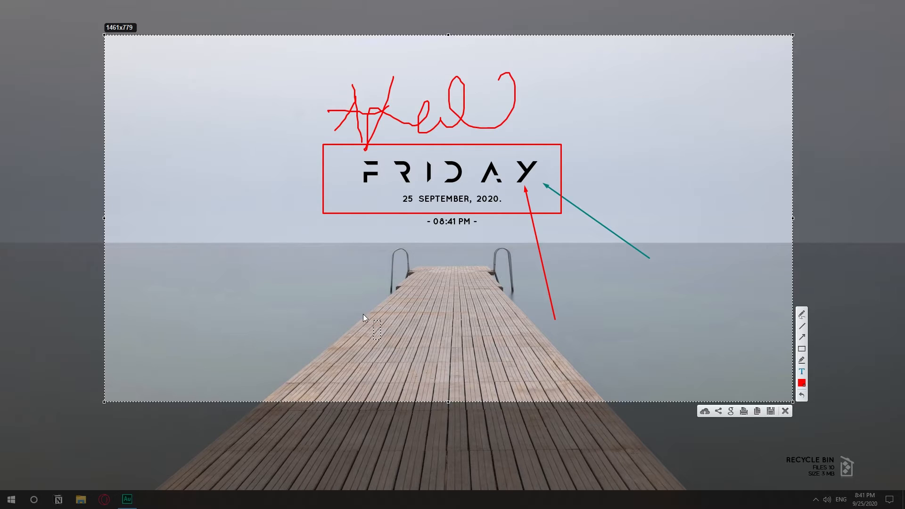
text(goof mond mntl)
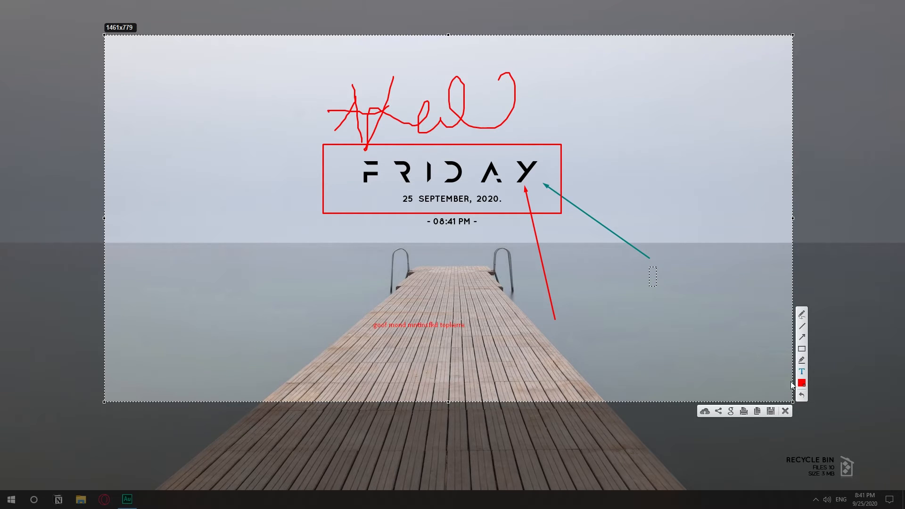
mouse_move(802, 360)
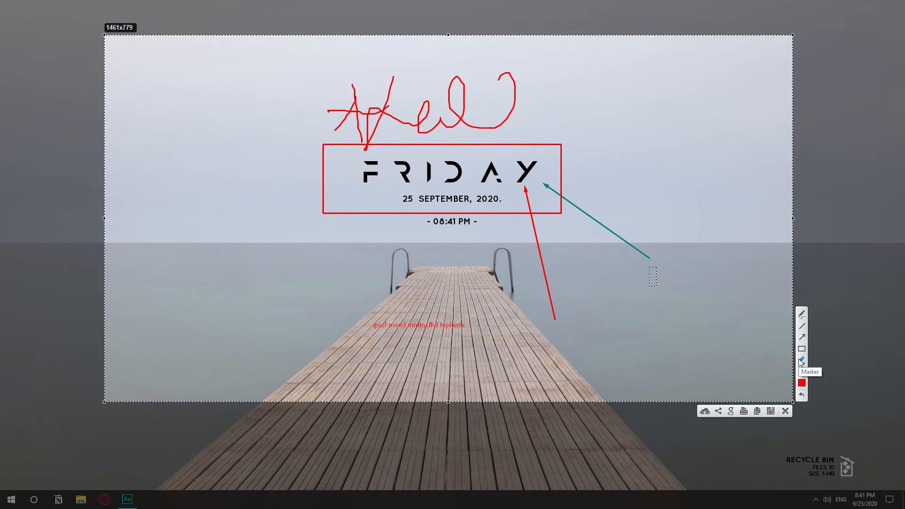
drag(481, 210, 420, 256)
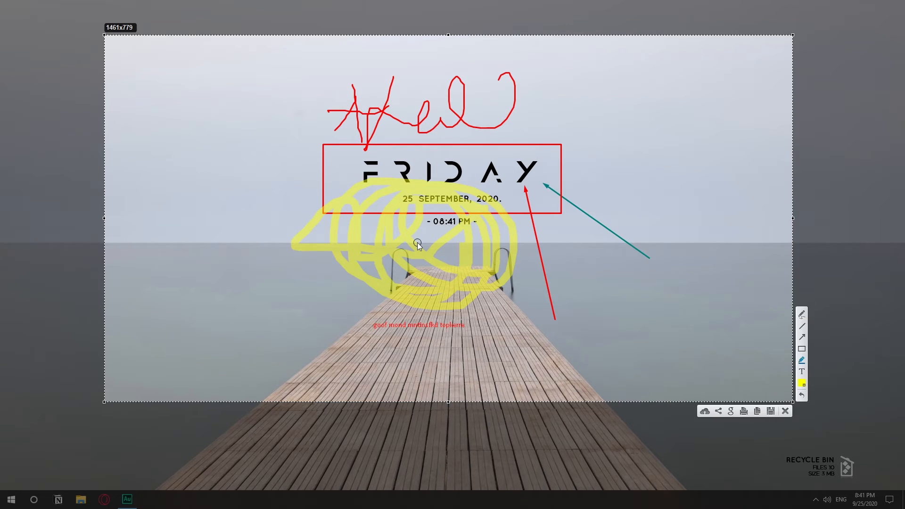
mouse_move(426, 253)
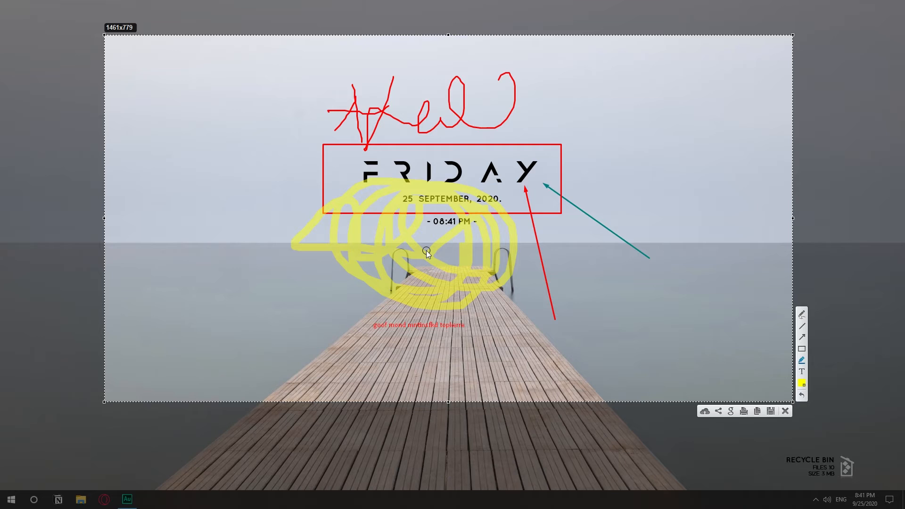
mouse_move(705, 437)
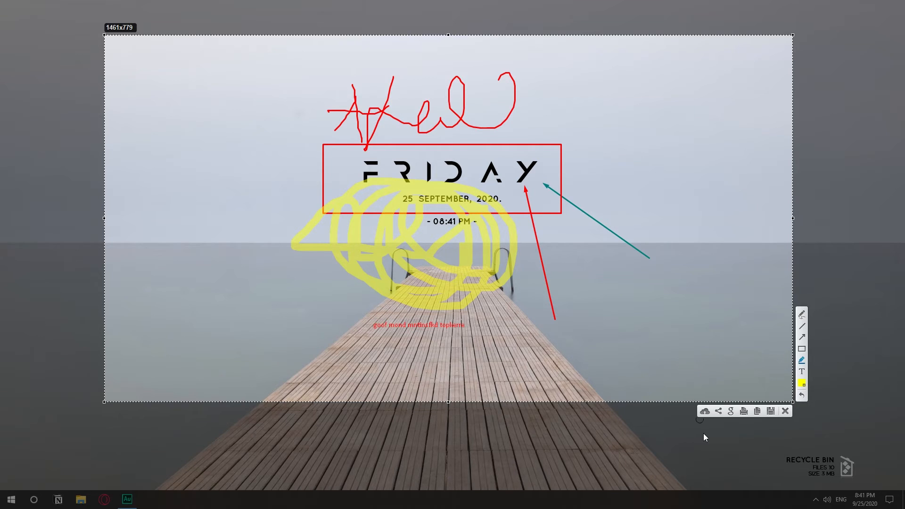
mouse_move(757, 410)
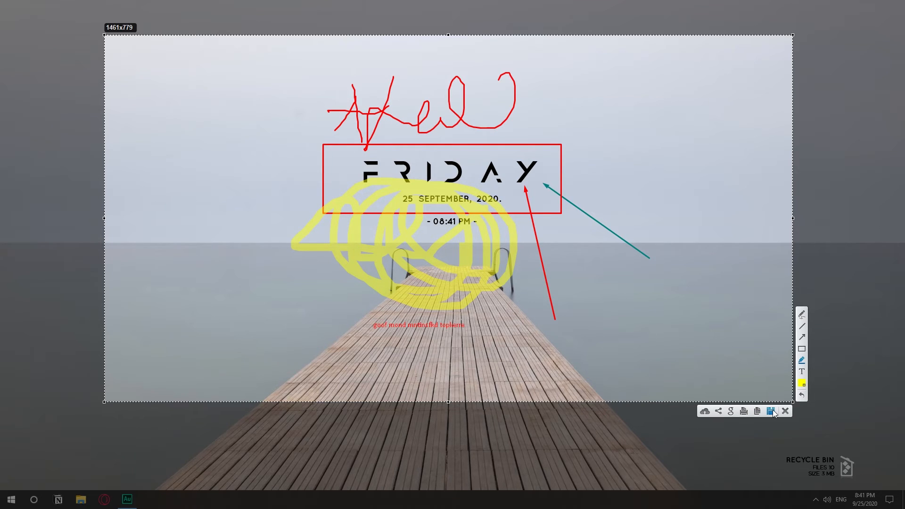
Save the capture as Screenshot_1.png in Downloads and view it in Photos.
click(770, 411)
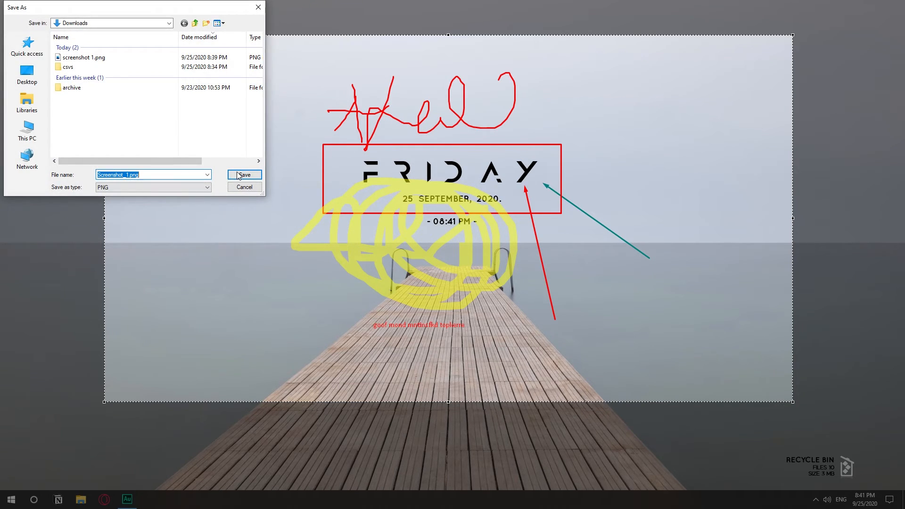
click(243, 175)
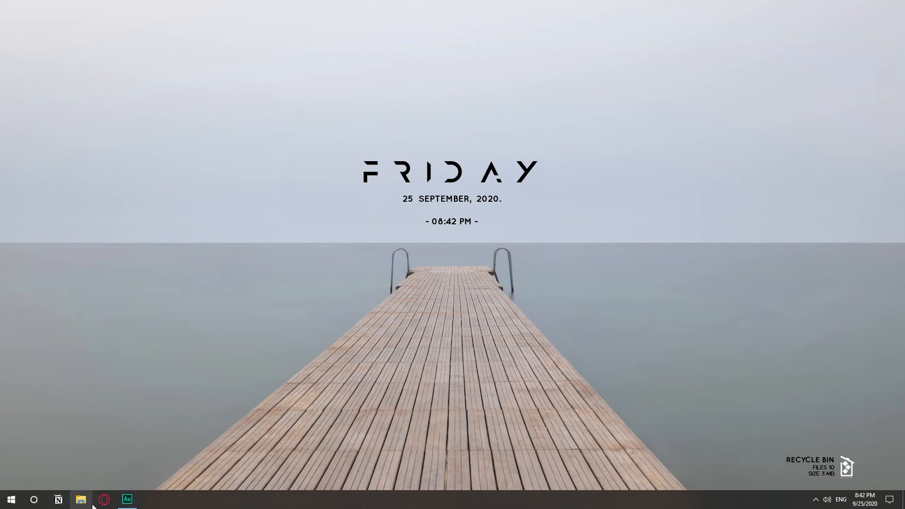
click(81, 500)
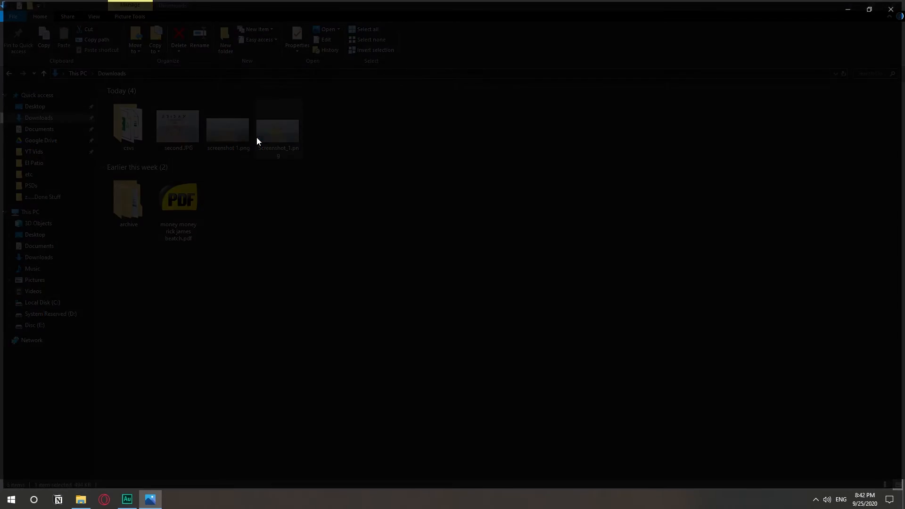
double_click(277, 128)
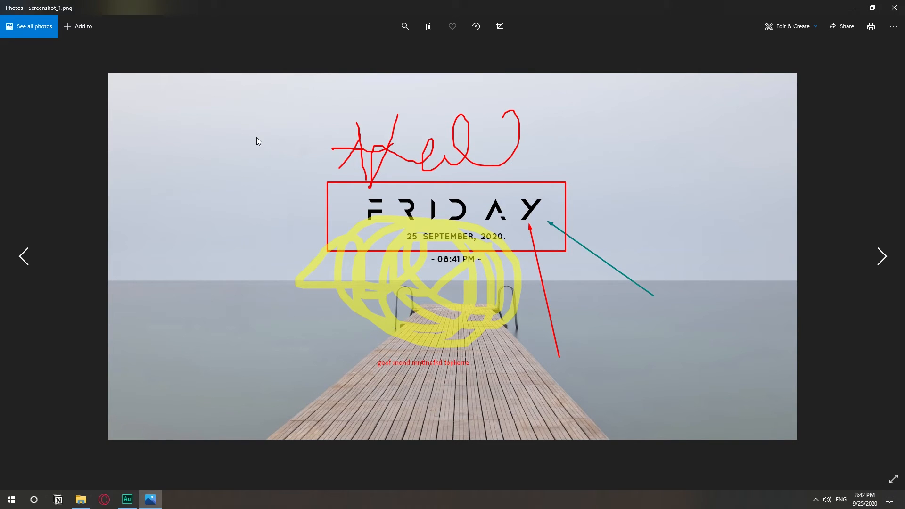